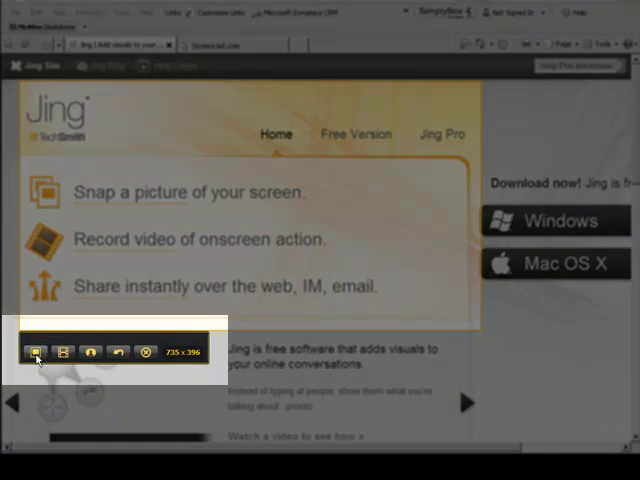
Step: Capture the Jing home page region and annotate it with the text 'Jing is great'
{"action": "left_click", "coordinate": [37, 351]}
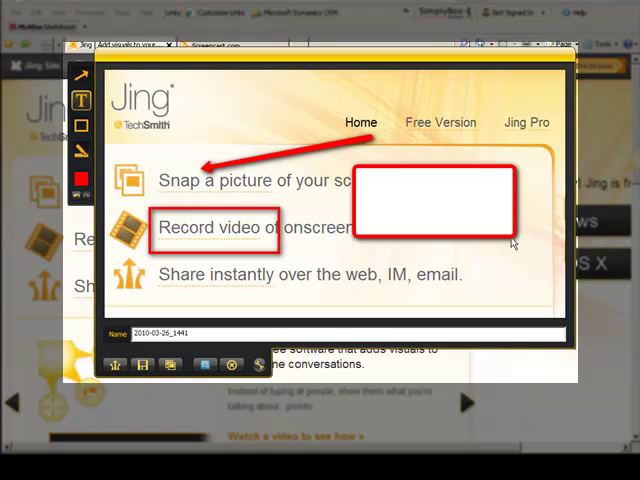
{"action": "type", "text": "Jing is"}
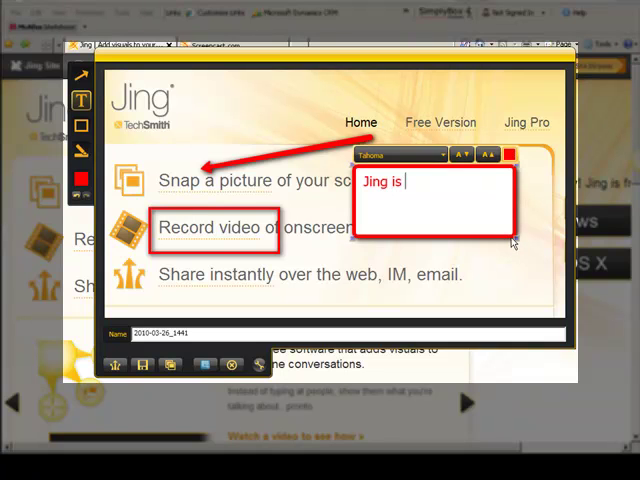
{"action": "type", "text": "great"}
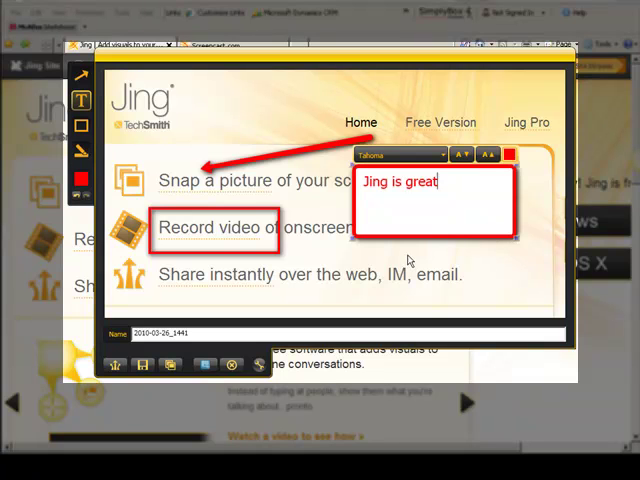
{"action": "mouse_move", "coordinate": [405, 262]}
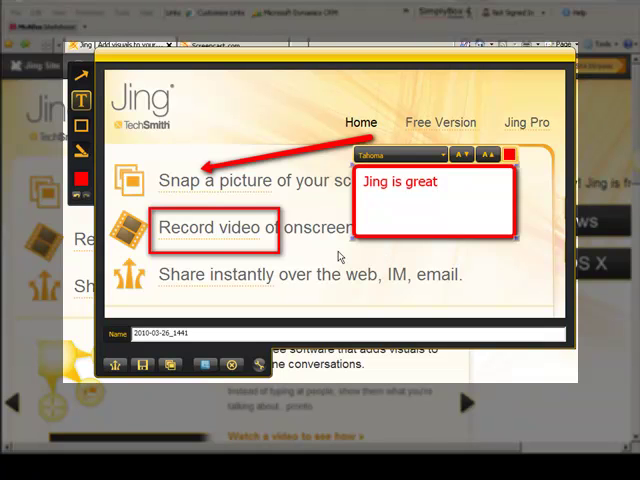
{"action": "mouse_move", "coordinate": [250, 318]}
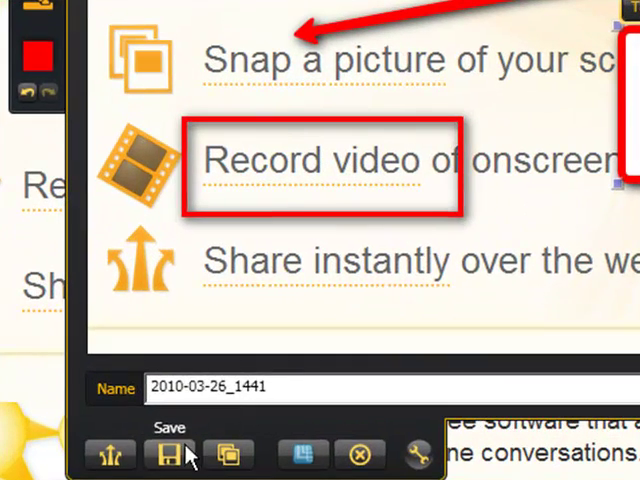
Step: Name the capture 'Screencapture example' and share it via Screencast.com
{"action": "type", "text": "Screencapture example"}
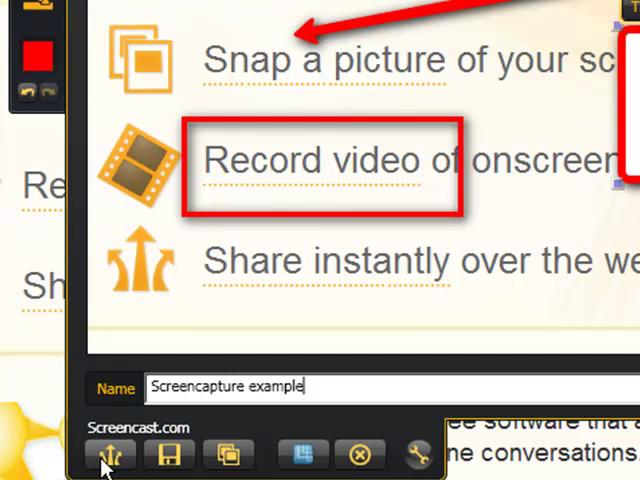
{"action": "mouse_move", "coordinate": [229, 456]}
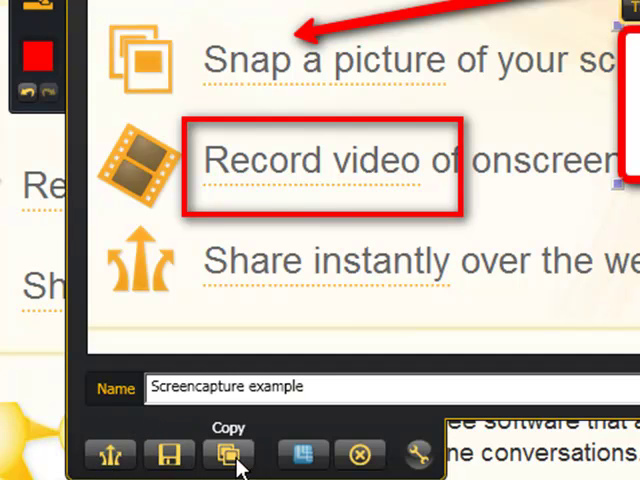
{"action": "mouse_move", "coordinate": [170, 455]}
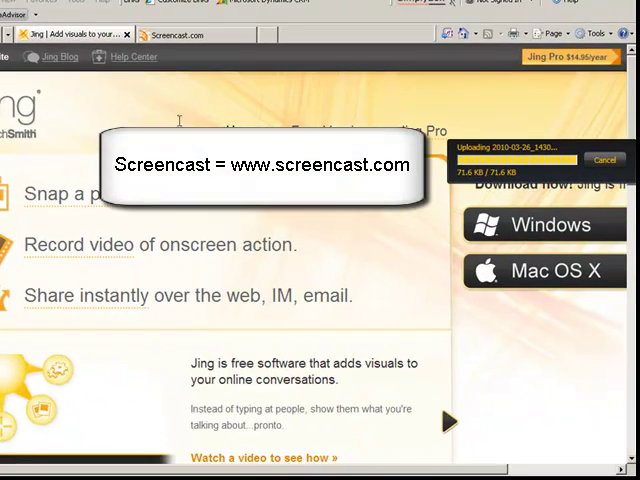
{"action": "left_click", "coordinate": [185, 34]}
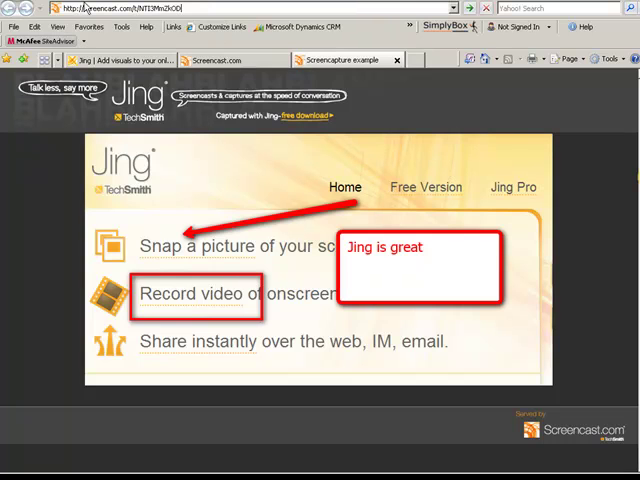
{"action": "mouse_move", "coordinate": [120, 60]}
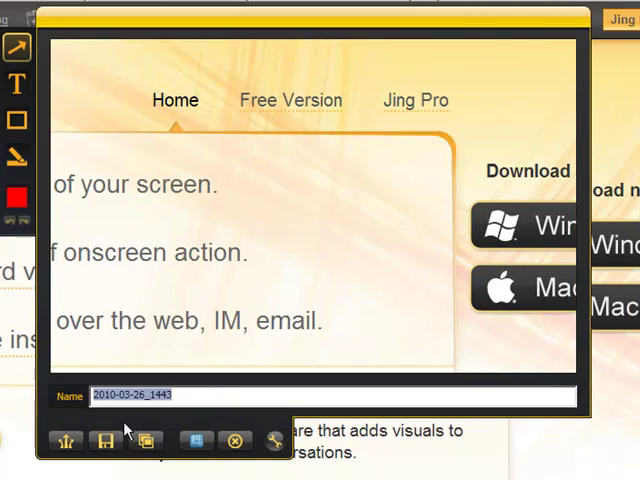
Step: Save the capture to the Desktop as 'anotherexample' PNG and copy it to the clipboard
{"action": "left_click", "coordinate": [105, 441]}
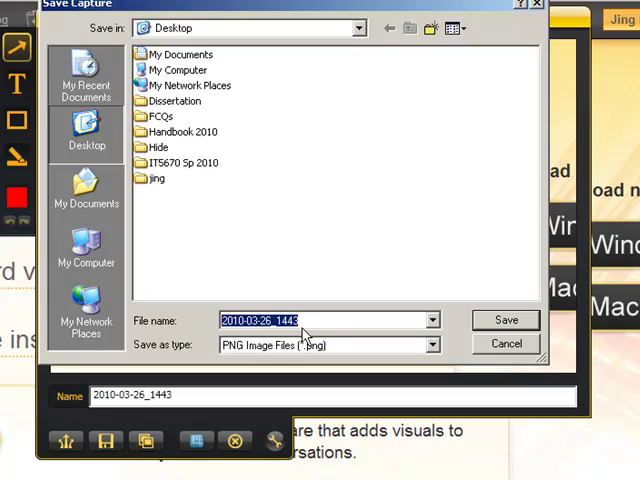
{"action": "type", "text": "anotherexample"}
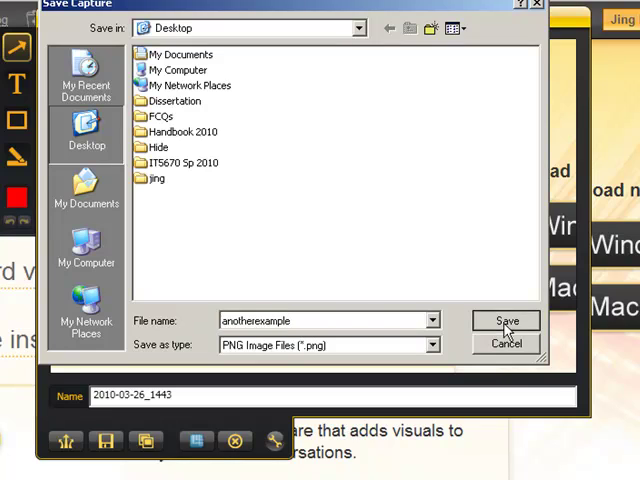
{"action": "left_click", "coordinate": [505, 320]}
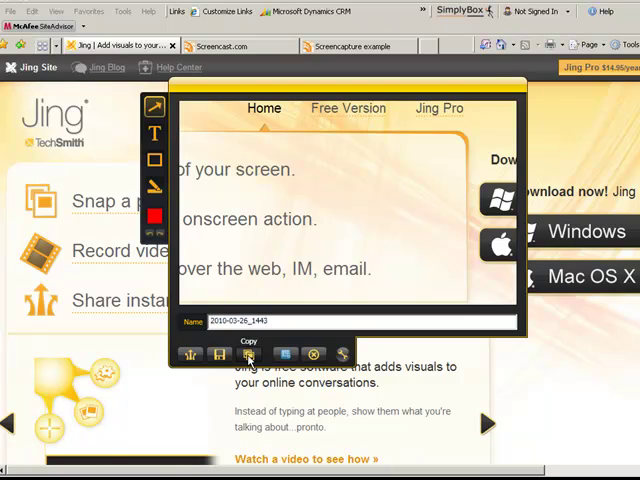
{"action": "left_click", "coordinate": [250, 355]}
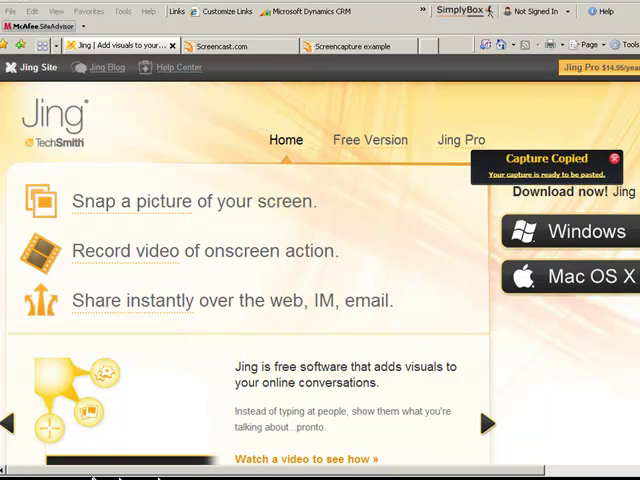
{"action": "left_click", "coordinate": [20, 447]}
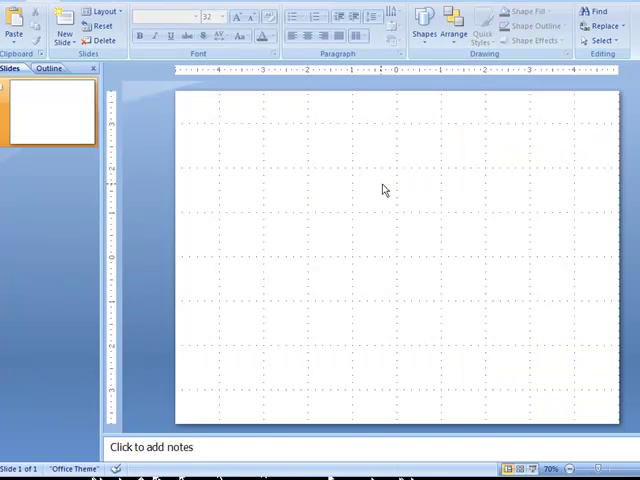
{"action": "mouse_move", "coordinate": [387, 188]}
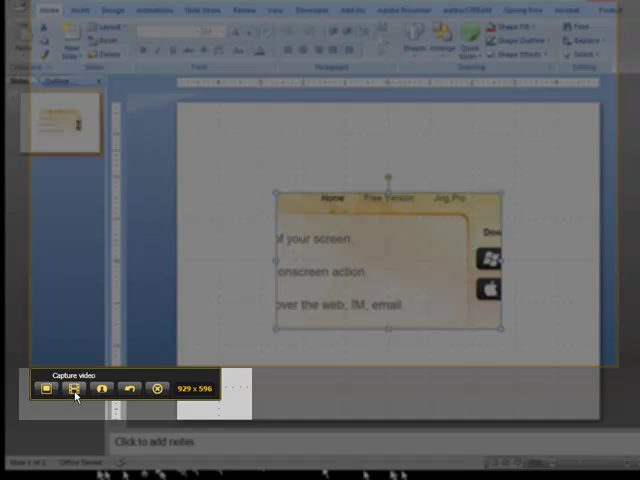
Step: Record a video of the PowerPoint slide area, then stop to review it
{"action": "left_click", "coordinate": [74, 388]}
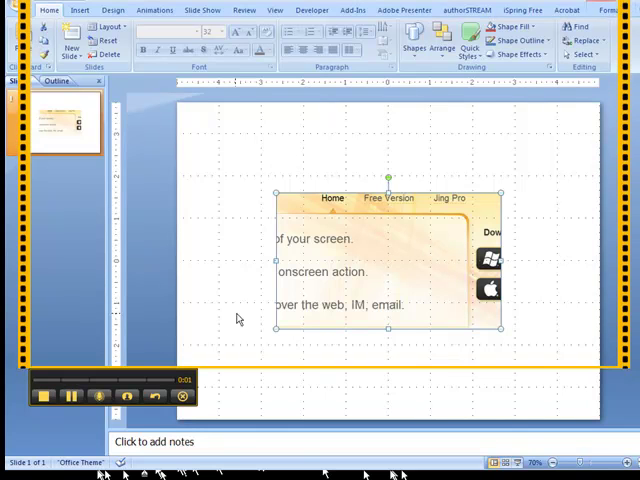
{"action": "mouse_move", "coordinate": [411, 170]}
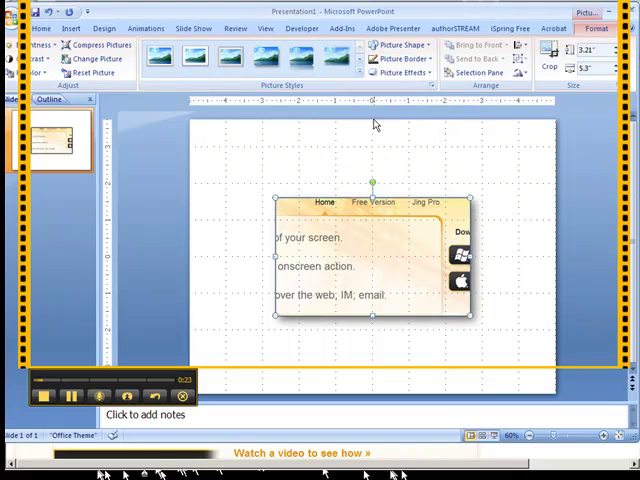
{"action": "left_click", "coordinate": [41, 28]}
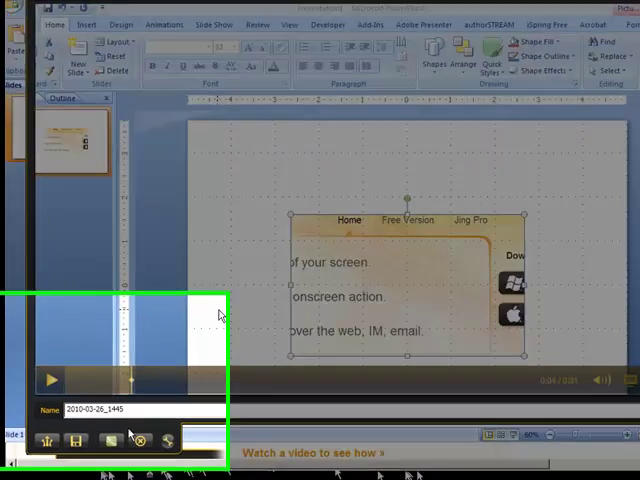
Step: Upload the video as 'anotherscreencast example' to Screencast.com and dismiss the sent notice
{"action": "type", "text": "anotherscreencast example"}
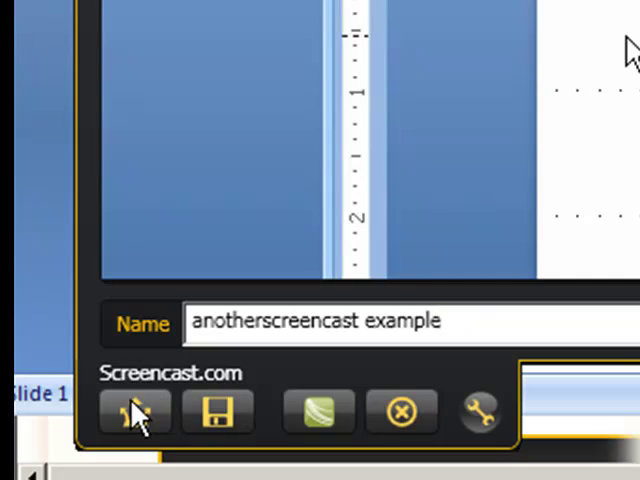
{"action": "left_click", "coordinate": [133, 411]}
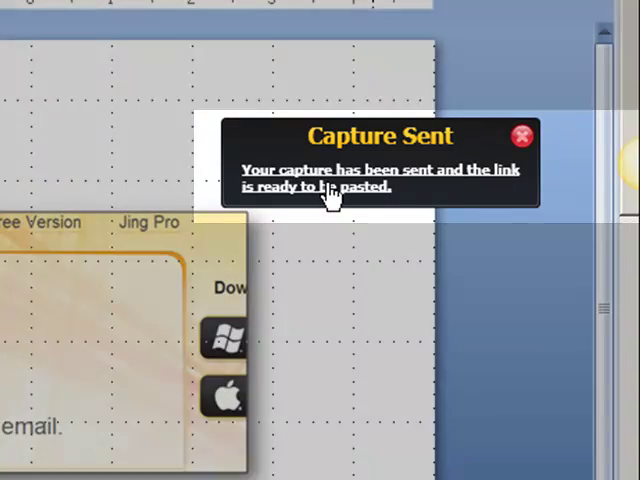
{"action": "left_click", "coordinate": [22, 459]}
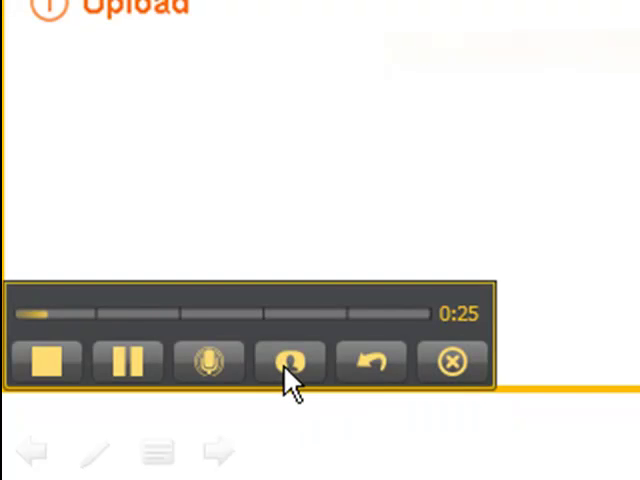
Step: Use the Jing recording bar controls during the second narrated recording
{"action": "left_click", "coordinate": [283, 362]}
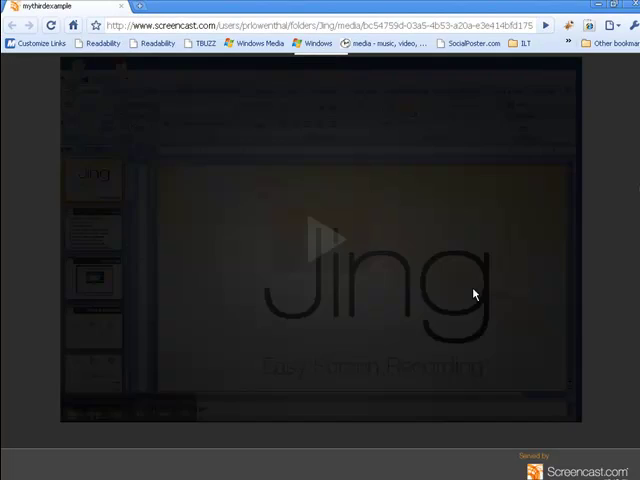
Step: Play the video, open mythirdexample from the Jing library, and view its Share details
{"action": "left_click", "coordinate": [322, 238]}
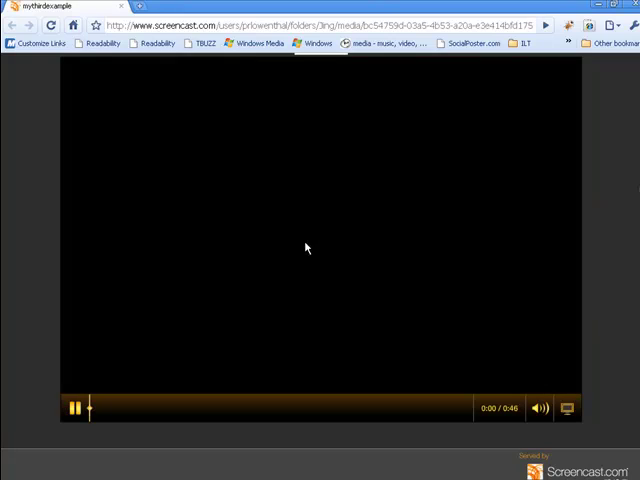
{"action": "left_click", "coordinate": [75, 408]}
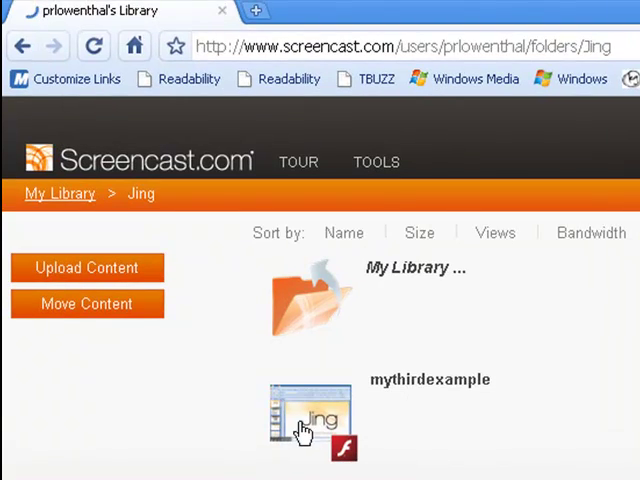
{"action": "left_click", "coordinate": [301, 420]}
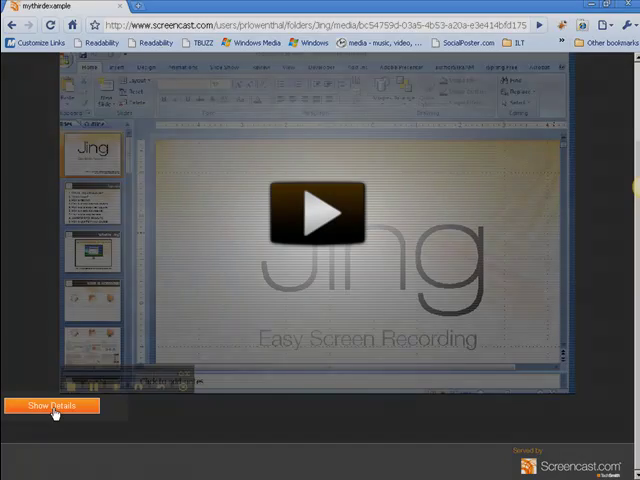
{"action": "left_click", "coordinate": [52, 405]}
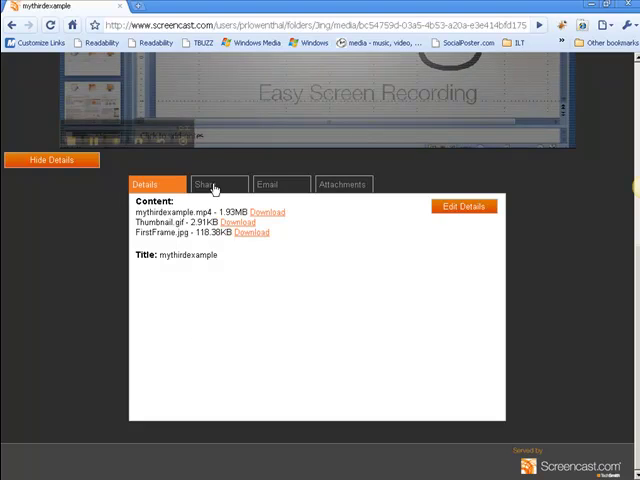
{"action": "left_click", "coordinate": [213, 184]}
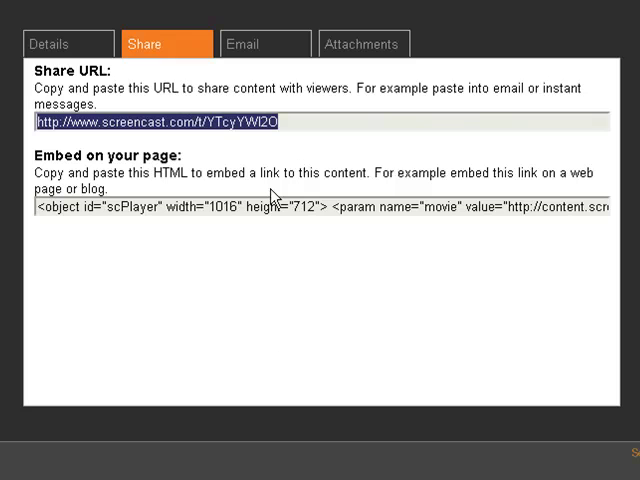
{"action": "mouse_move", "coordinate": [258, 220]}
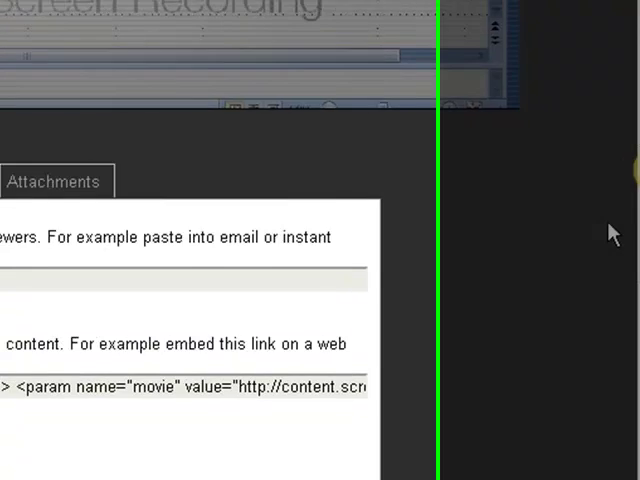
Step: Open Customize Jing Buttons and start a new share button in Button Settings
{"action": "left_click", "coordinate": [320, 380]}
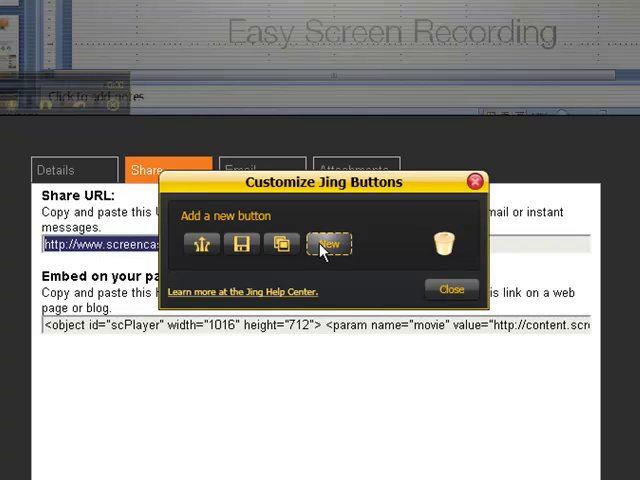
{"action": "left_click", "coordinate": [330, 244]}
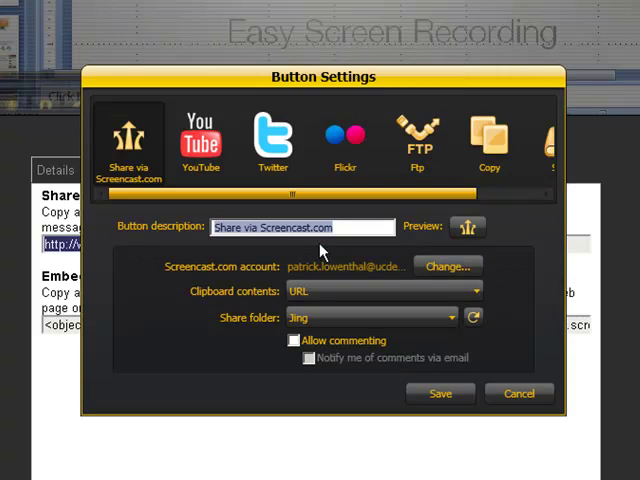
{"action": "mouse_move", "coordinate": [378, 167]}
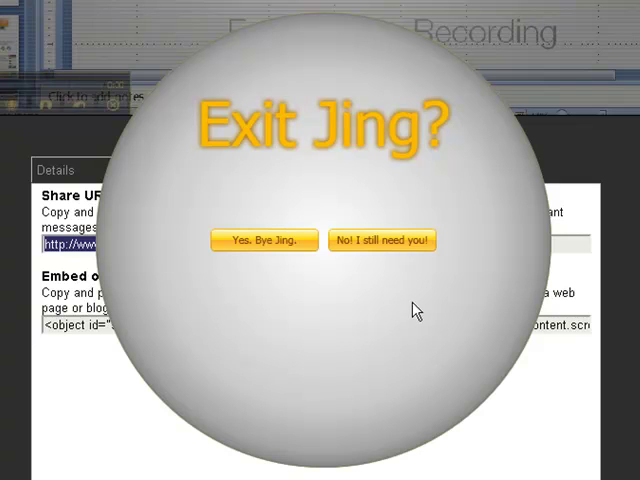
{"action": "mouse_move", "coordinate": [407, 307]}
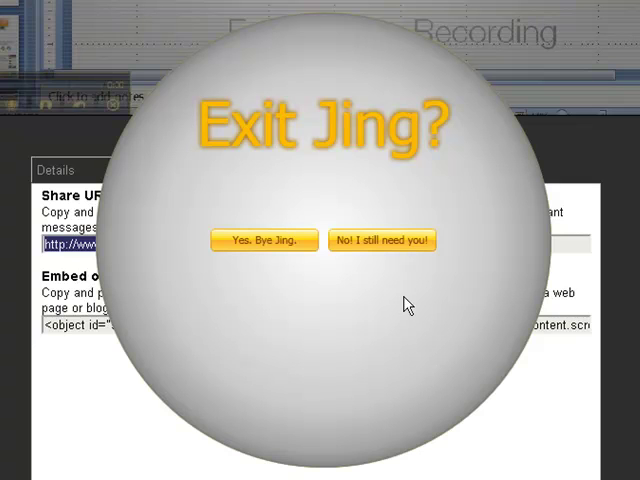